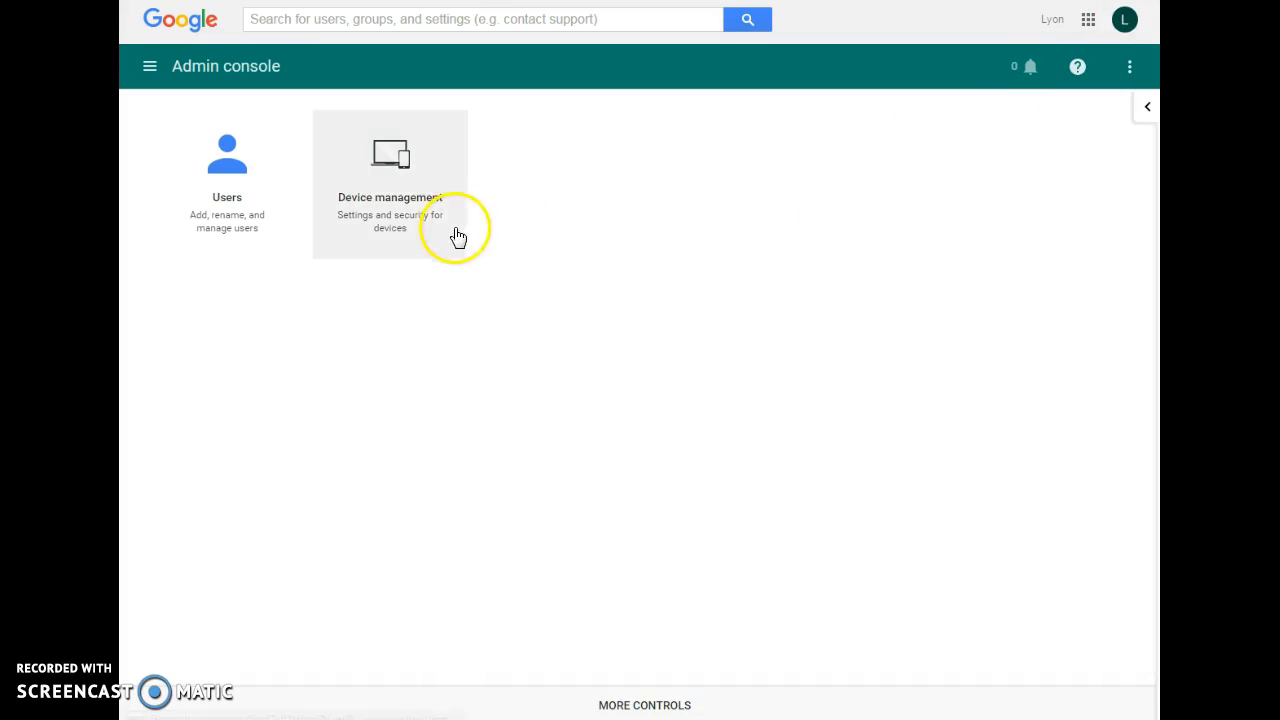
- Go to Device management and open Chrome management
left_click(390, 180)
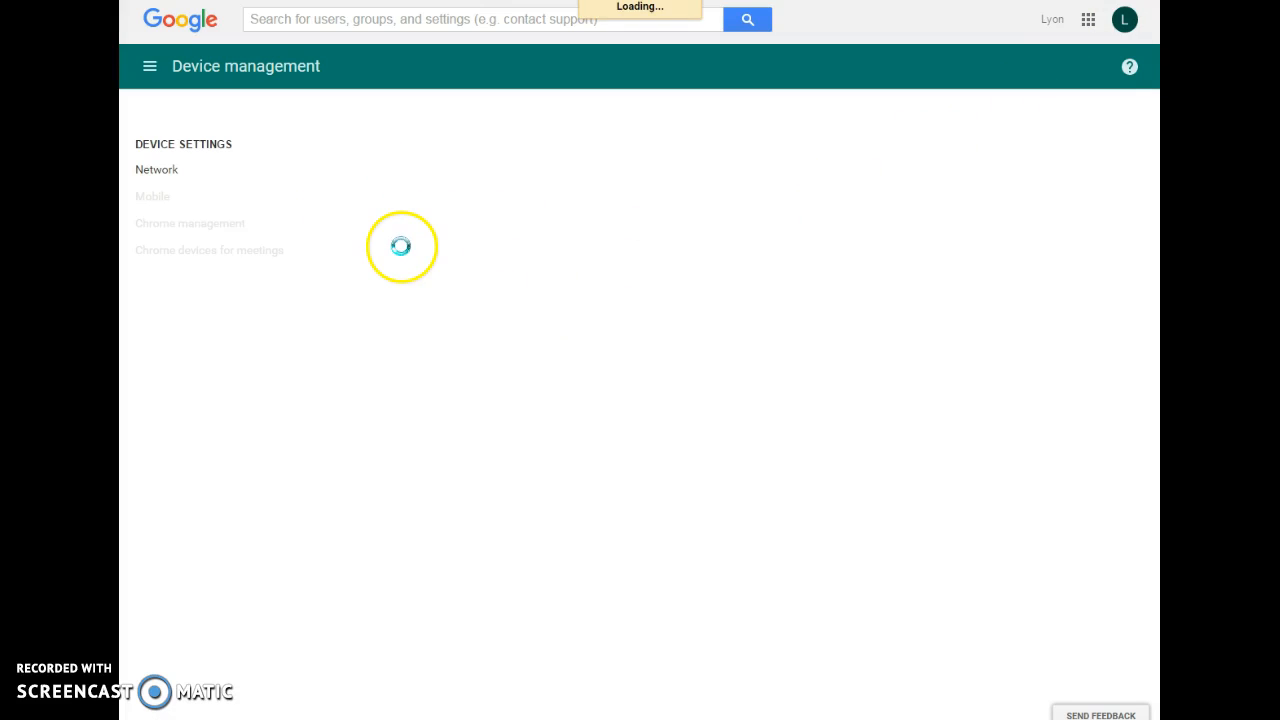
left_click(189, 223)
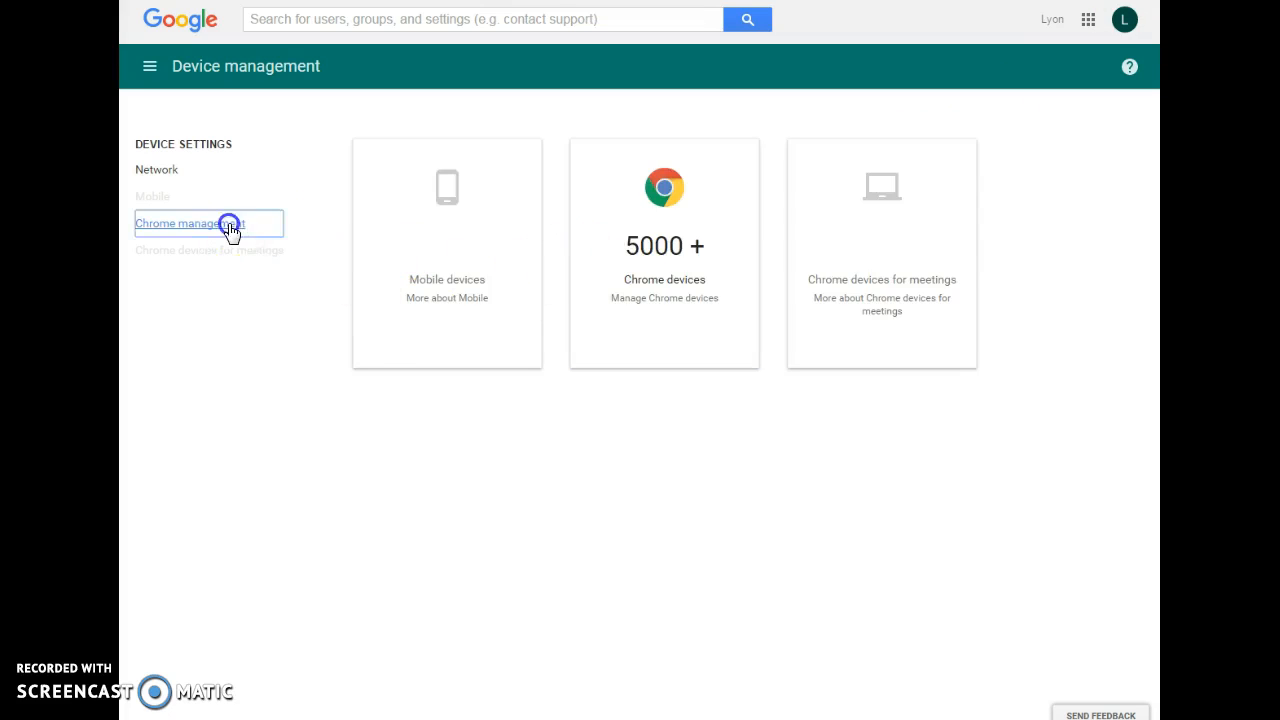
left_click(193, 222)
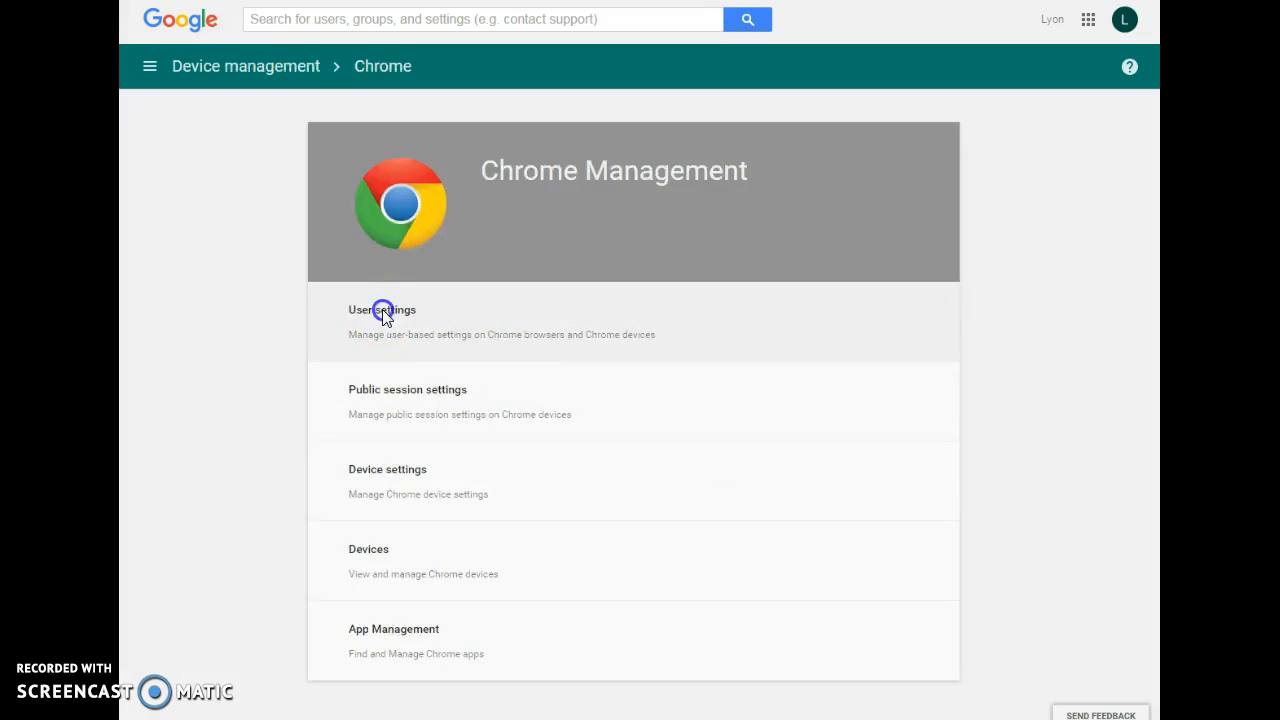
- Open Chrome User settings and scroll to the Apps and Extensions policies
left_click(382, 315)
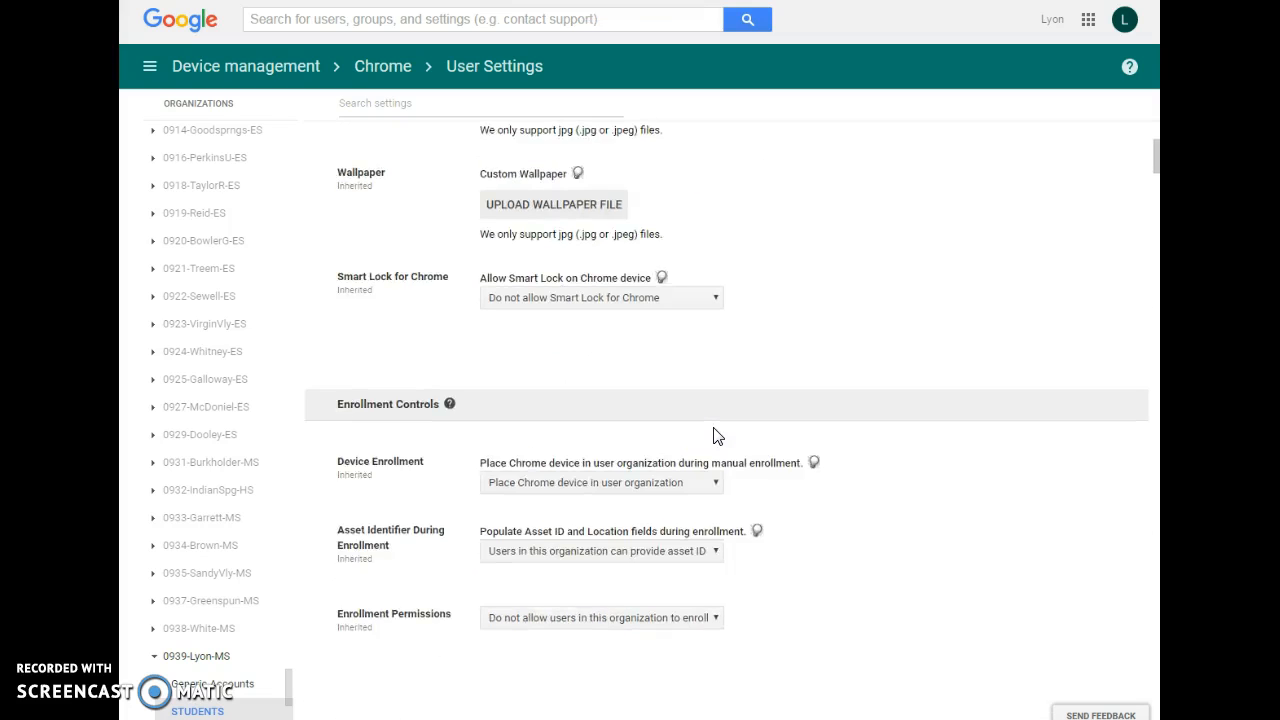
scroll("up", 3)
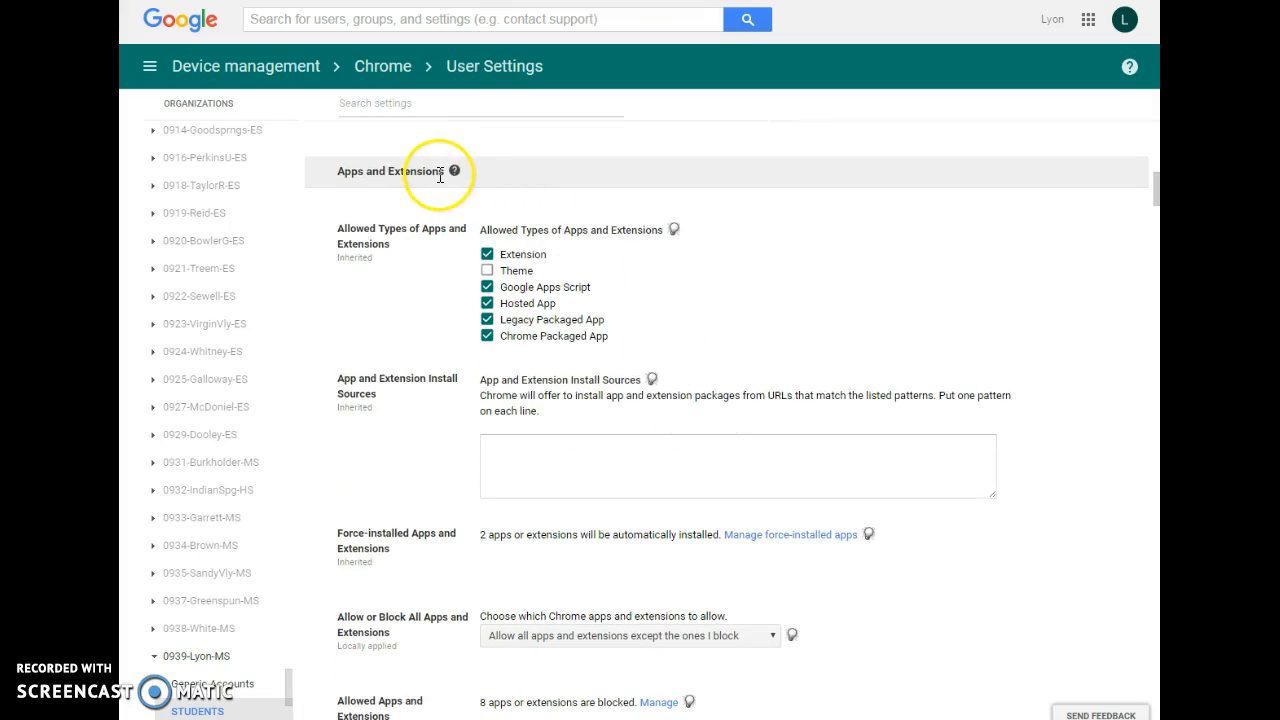
scroll("down", 3)
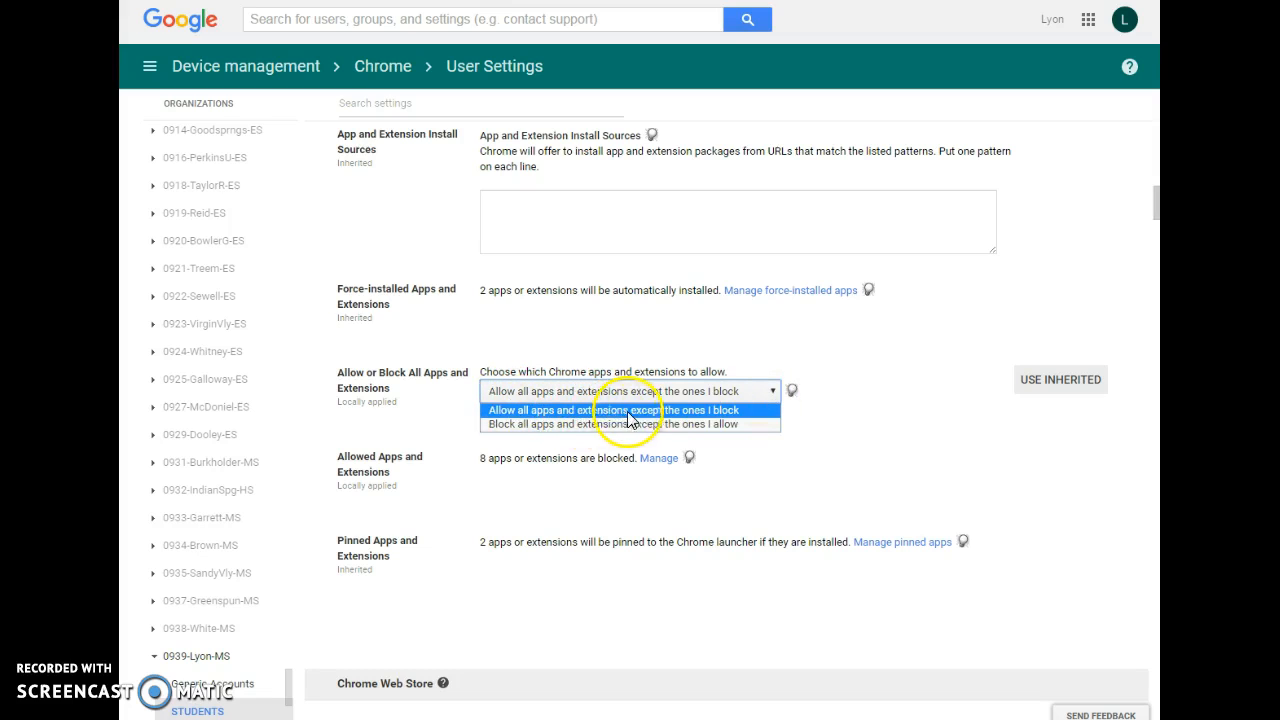
mouse_move(742, 414)
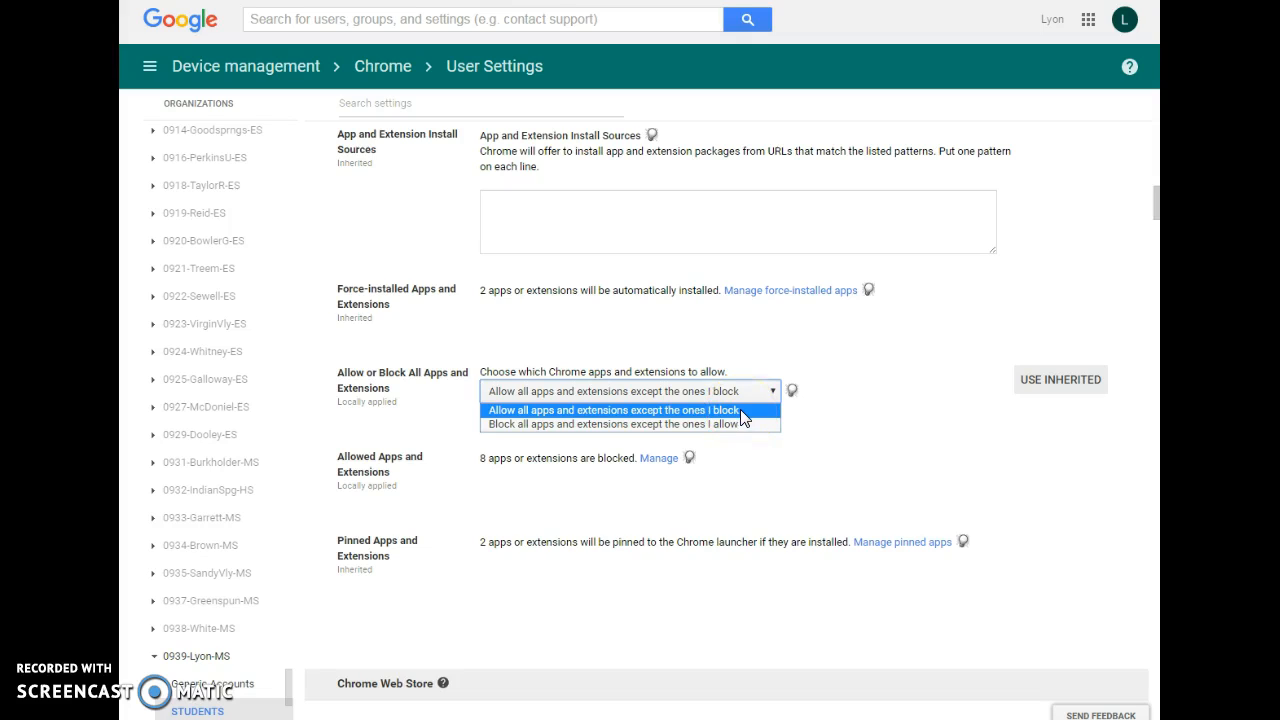
- Choose 'Allow all apps and extensions except the ones I block'
left_click(613, 410)
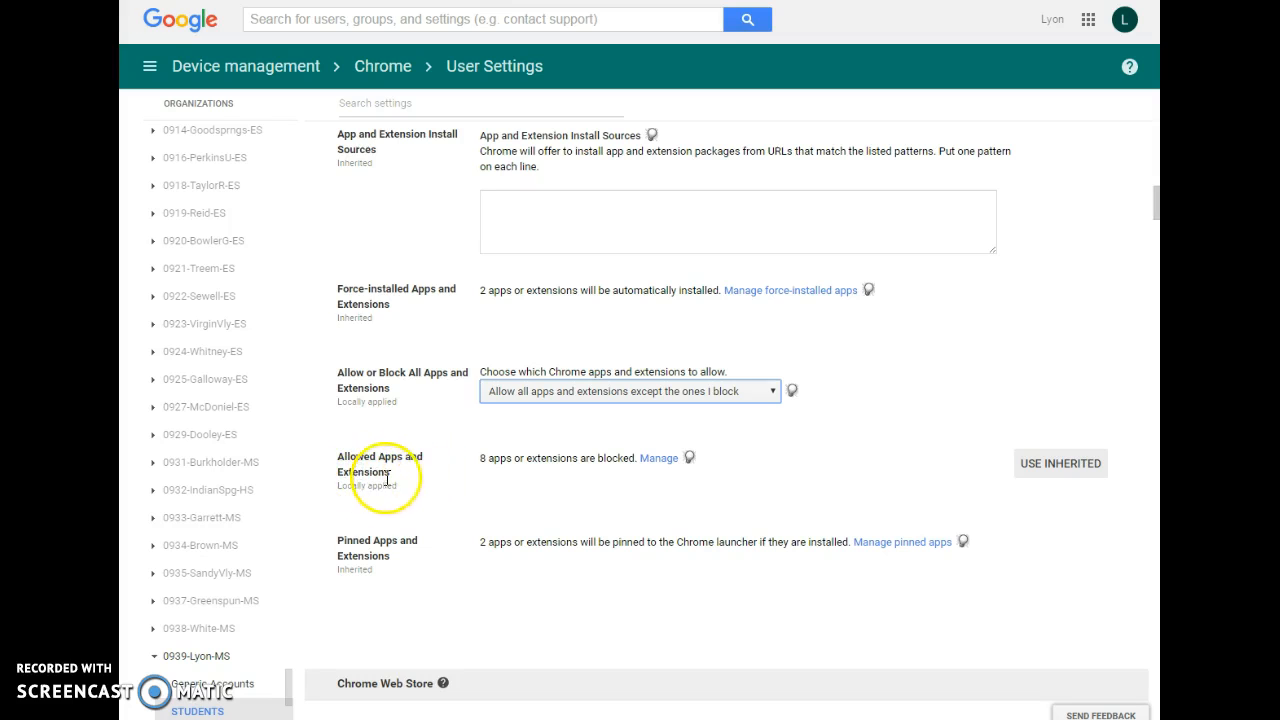
- Manage the list of 8 blocked apps and extensions
left_click(659, 458)
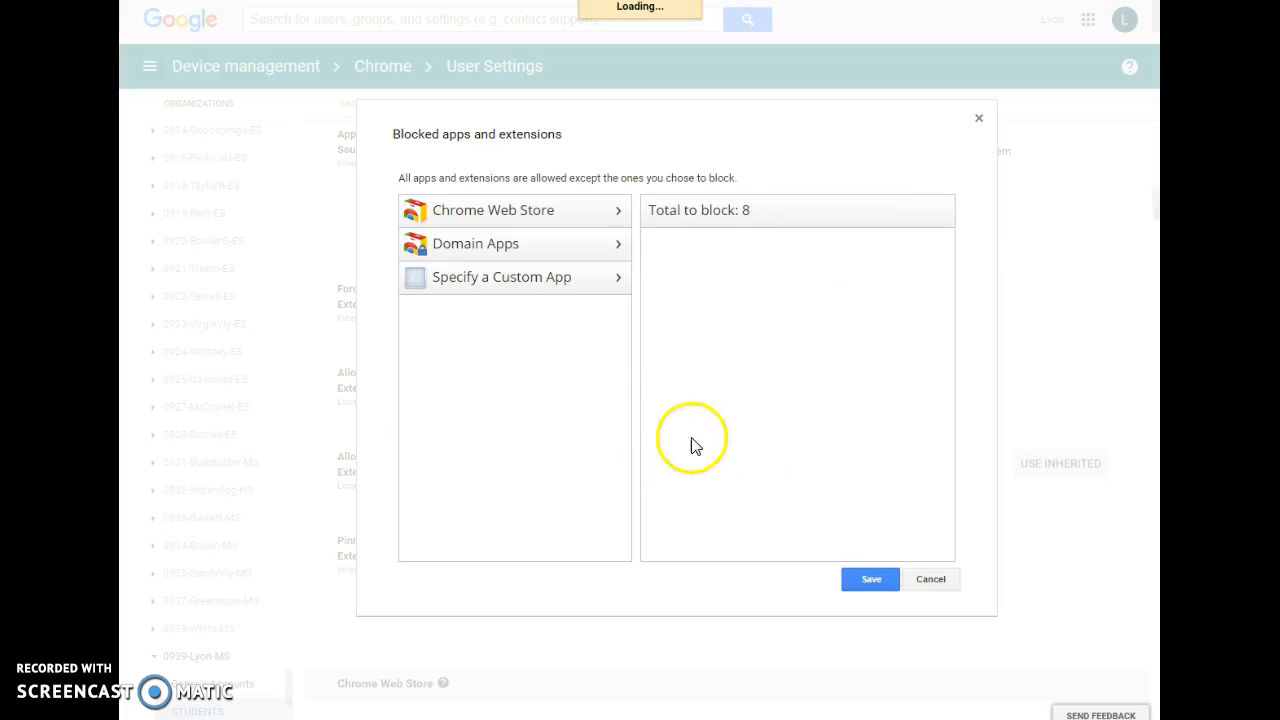
mouse_move(820, 438)
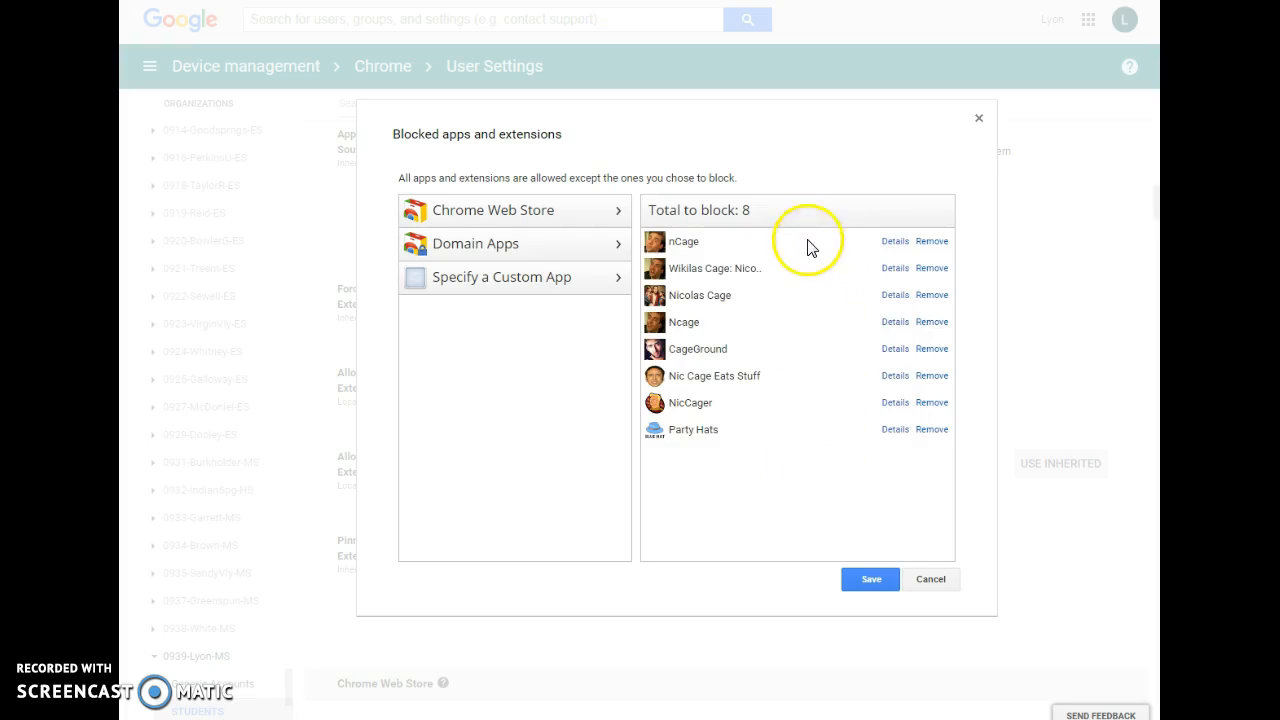
mouse_move(685, 455)
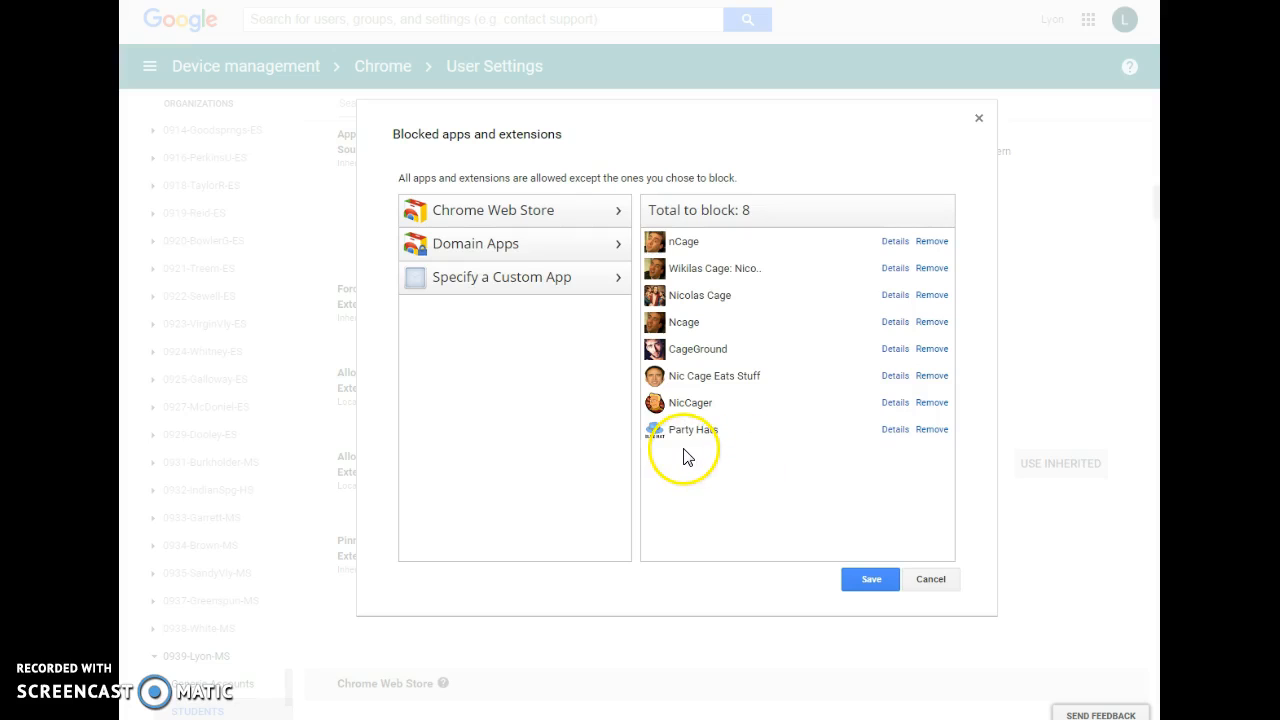
mouse_move(698, 440)
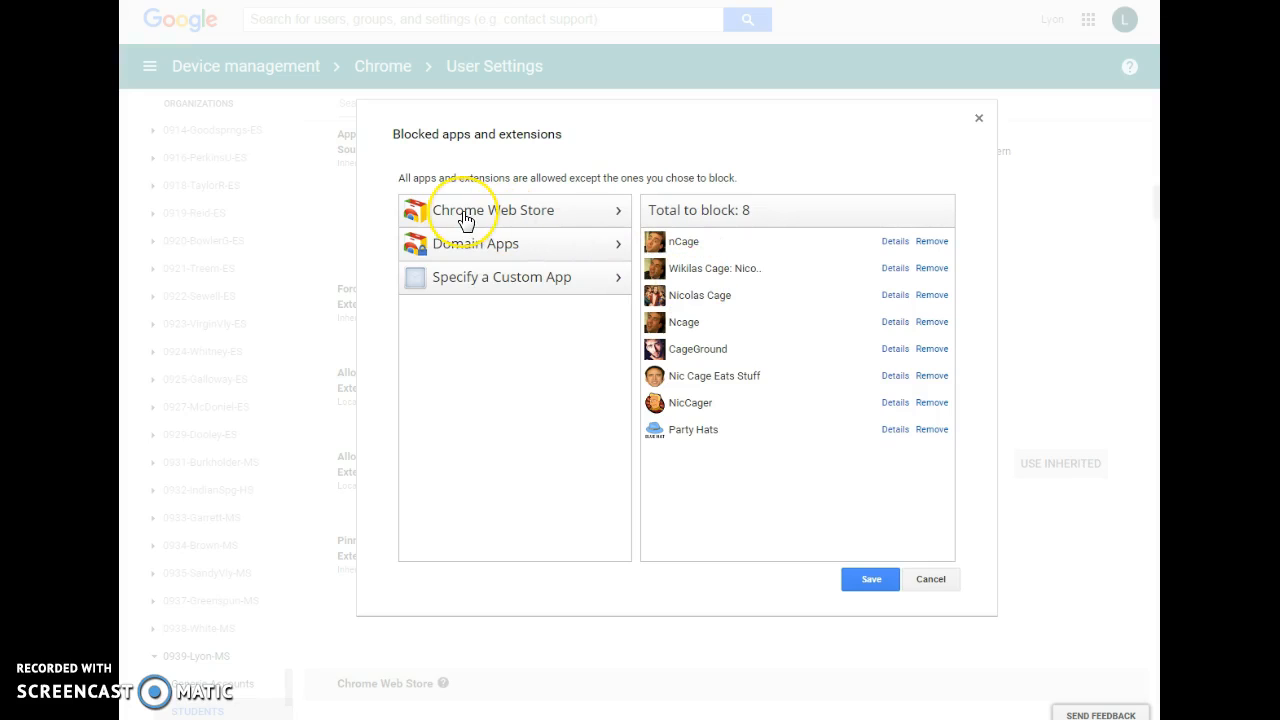
- Search the Chrome Web Store for 'cageify' and add Cageify to the blocked list
left_click(493, 210)
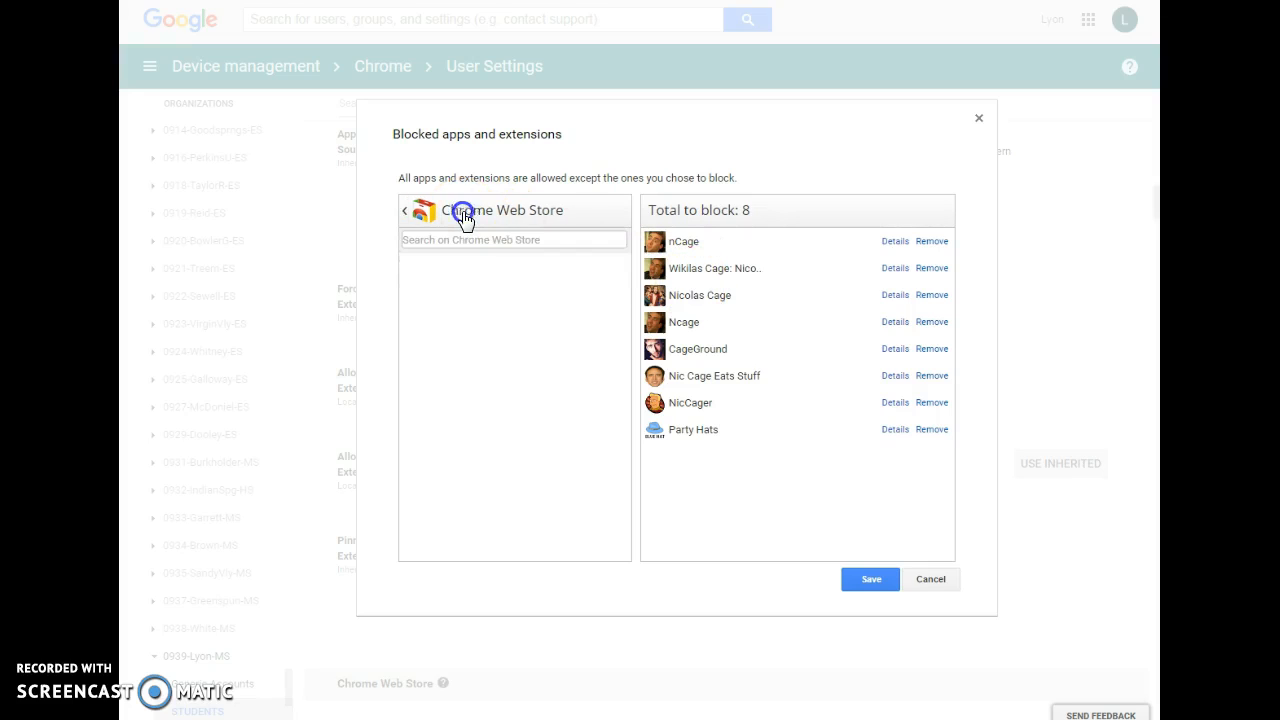
left_click(513, 239)
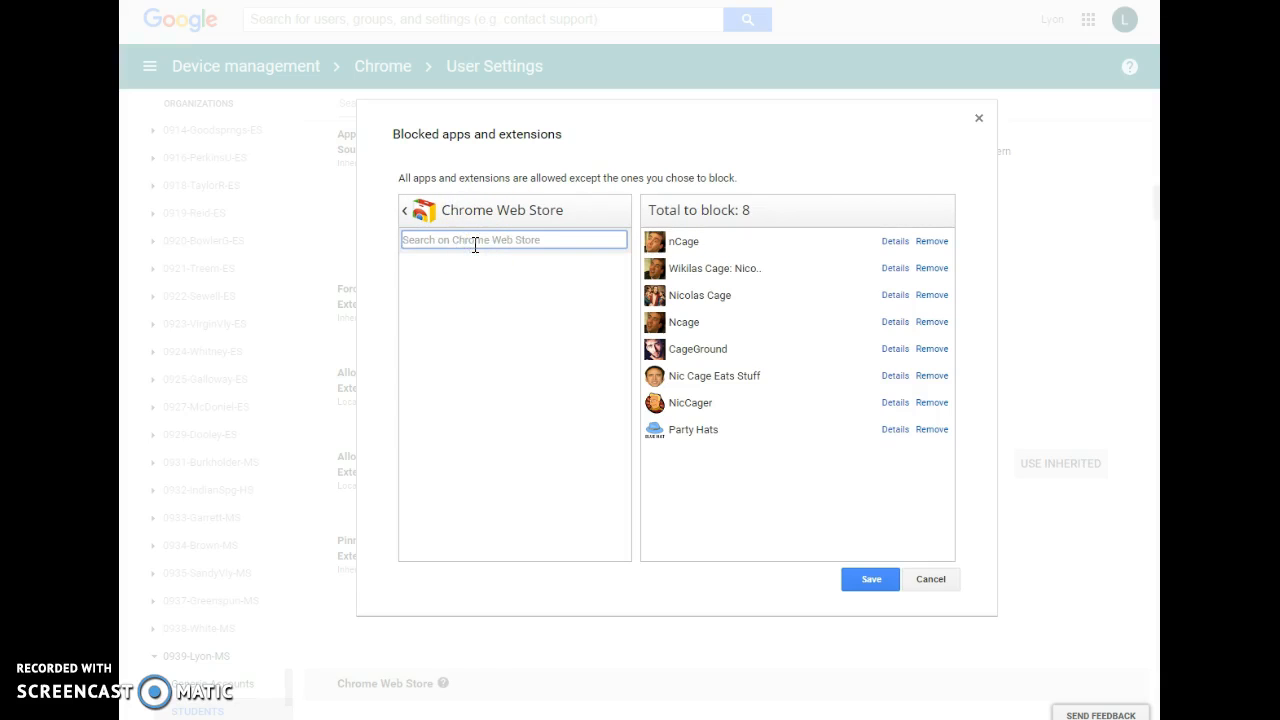
type("cageify")
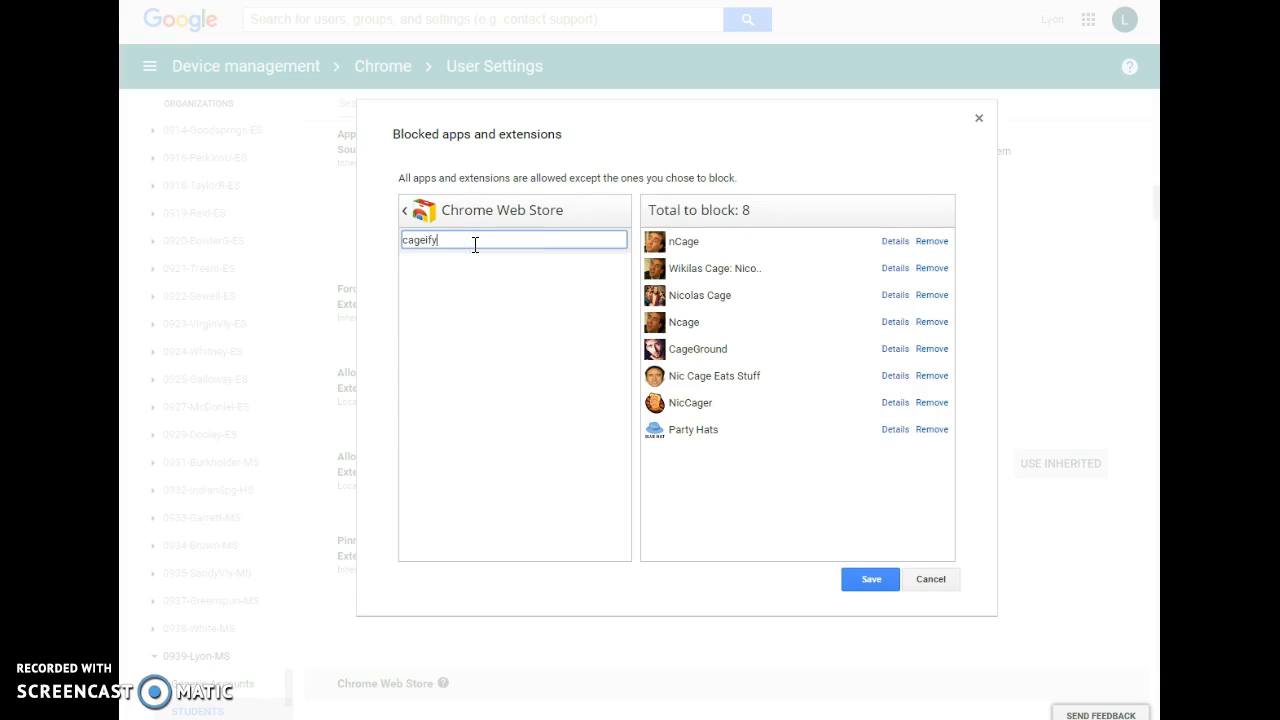
type("cageify")
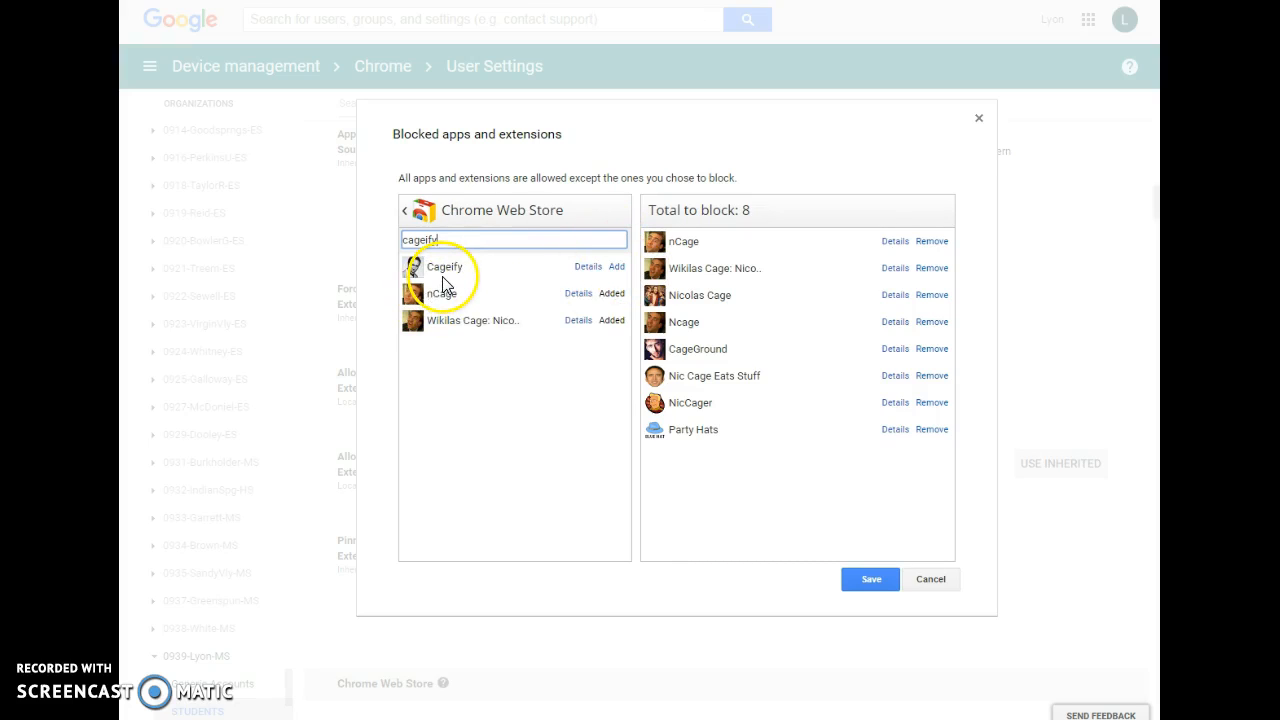
mouse_move(590, 378)
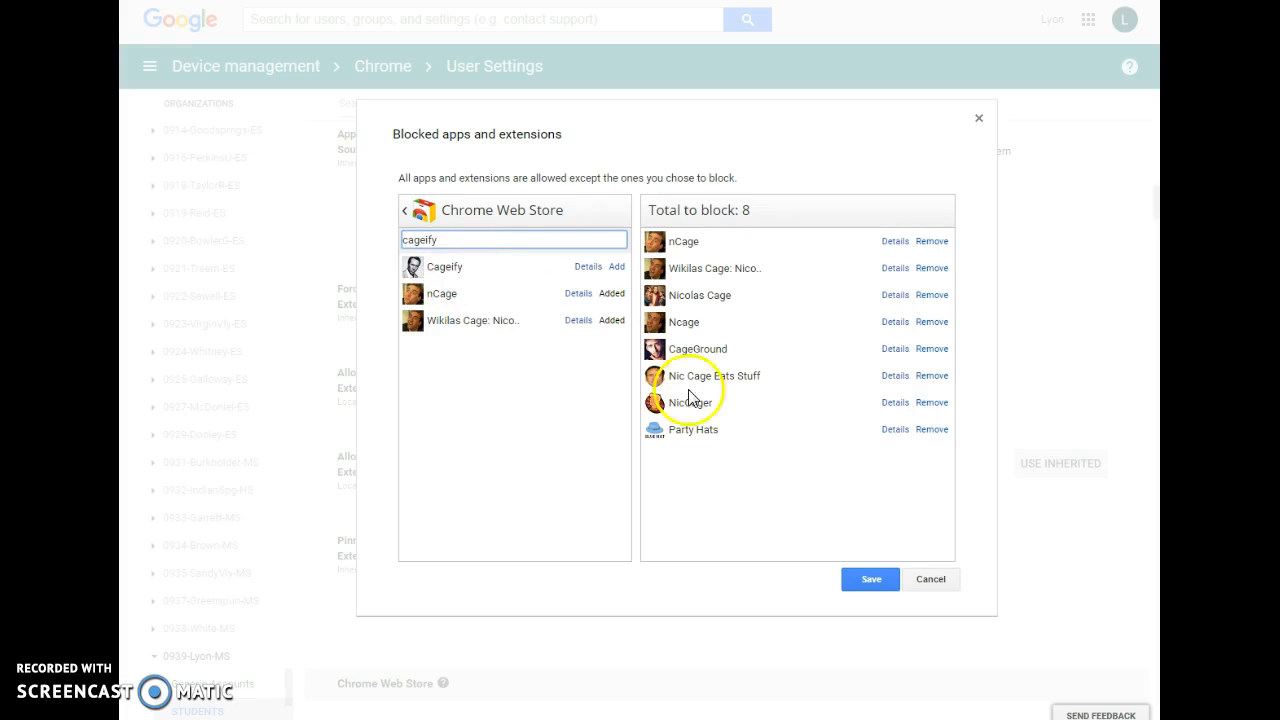
mouse_move(600, 280)
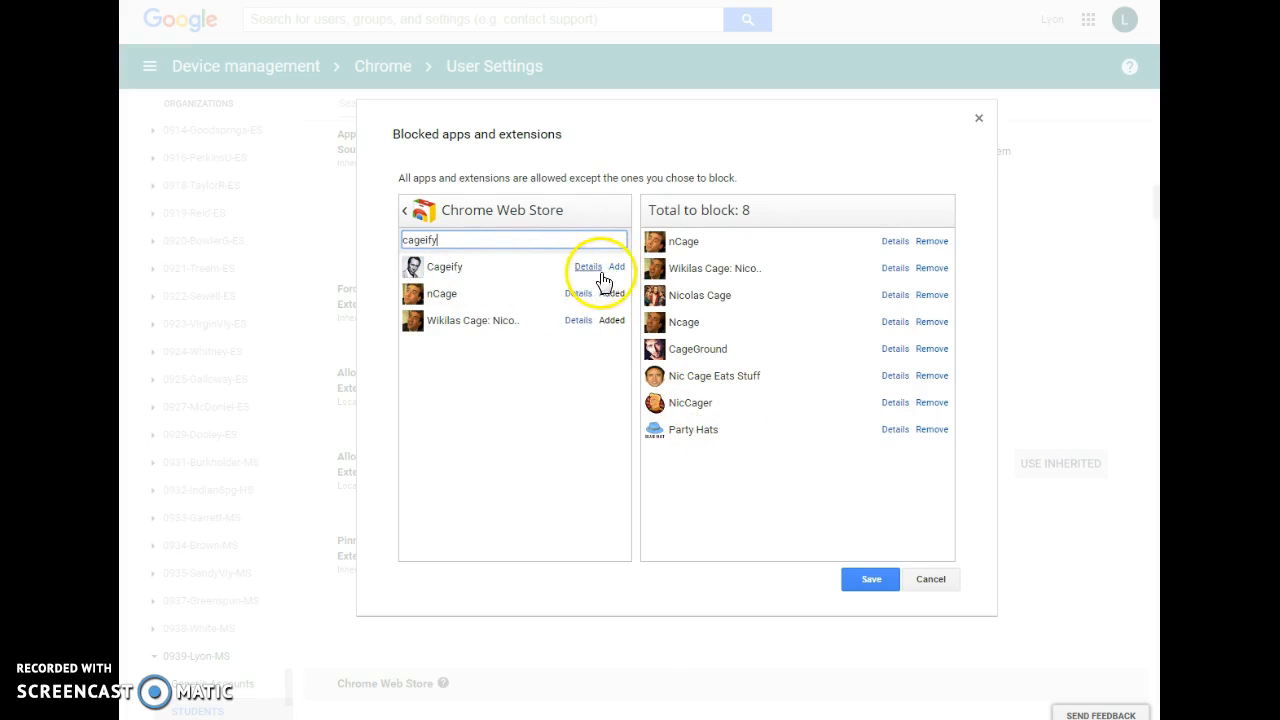
left_click(617, 266)
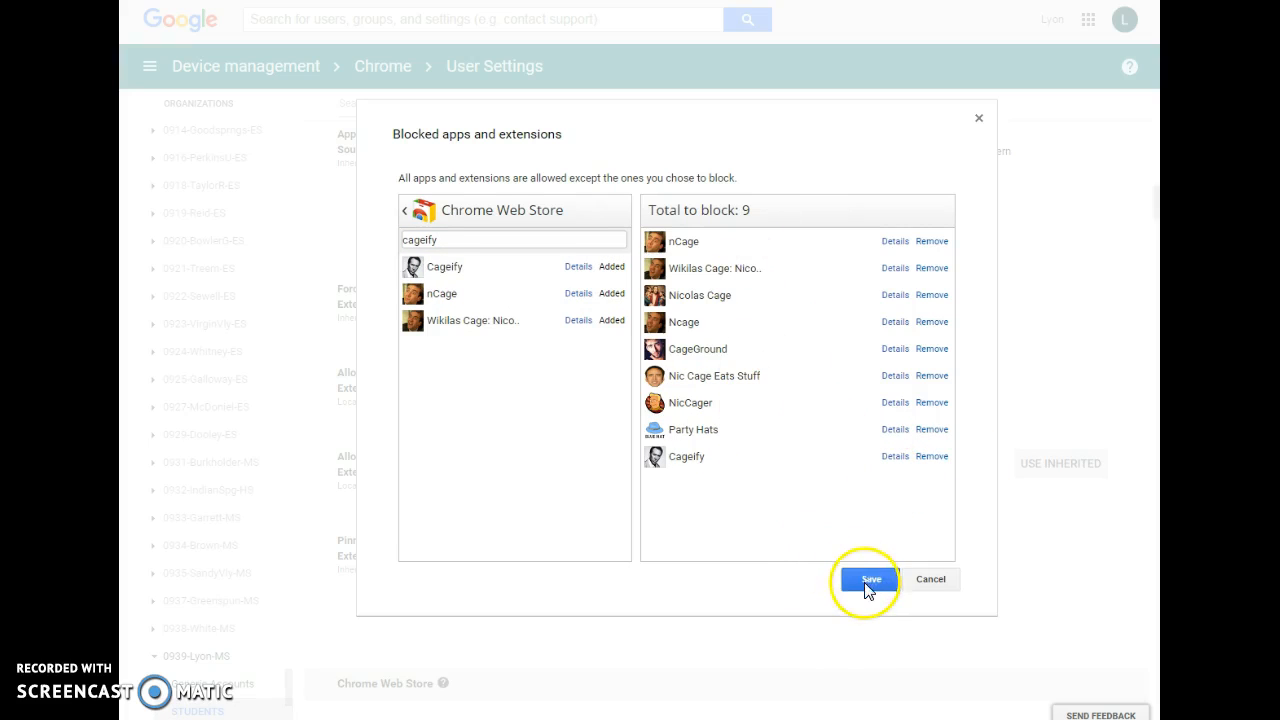
- Save the updated blocklist dialog and the Chrome User Settings page
left_click(869, 579)
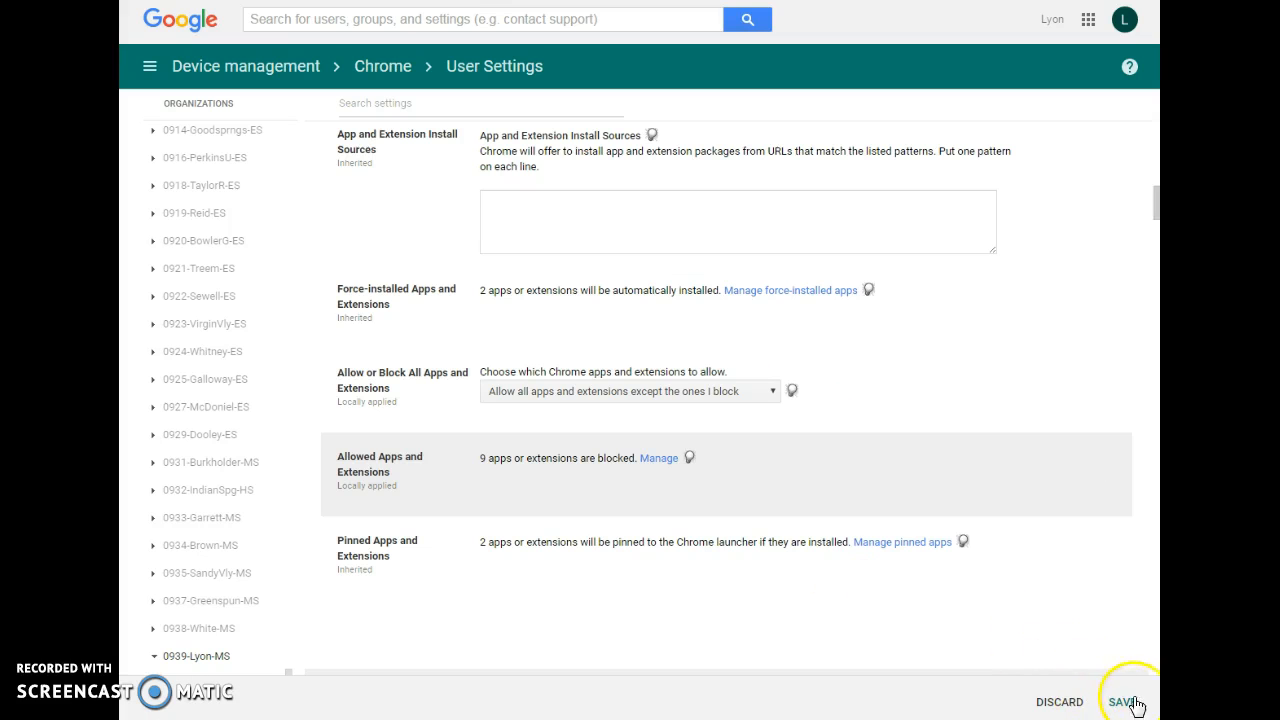
left_click(1124, 701)
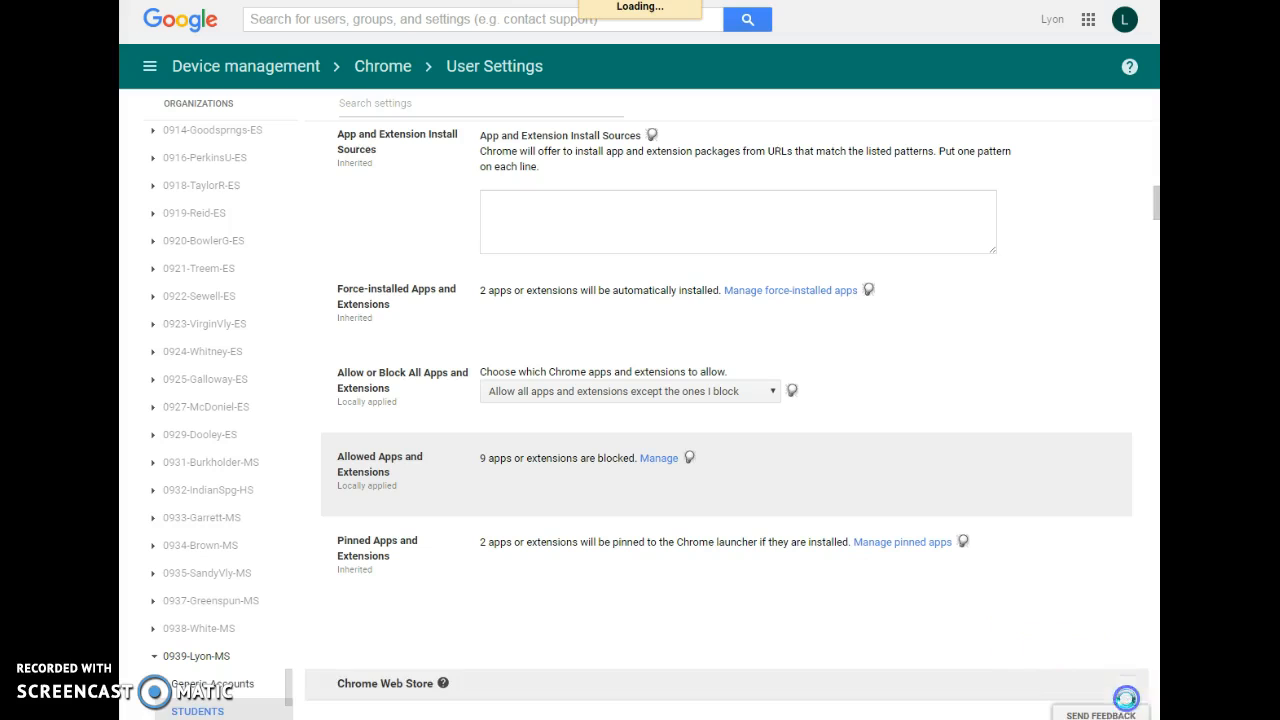